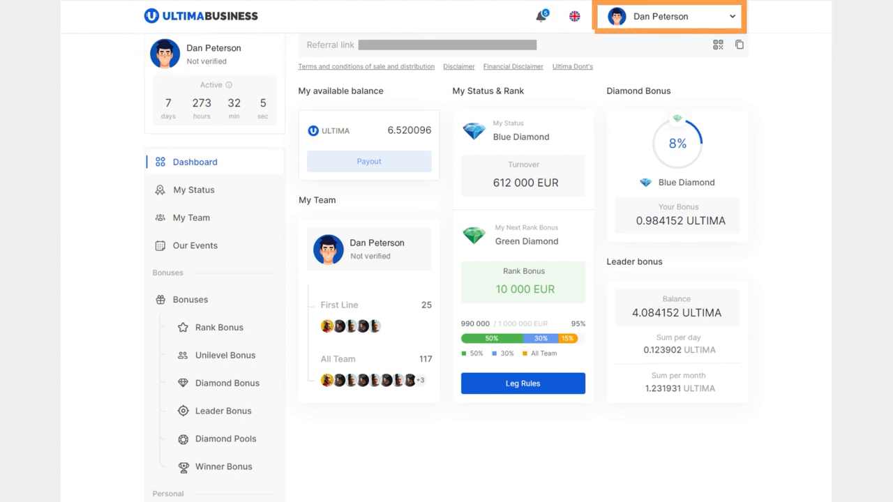
Step: Open Account settings from the profile menu to reach the SmartPass General profile page
{"action": "left_click", "coordinate": [666, 17]}
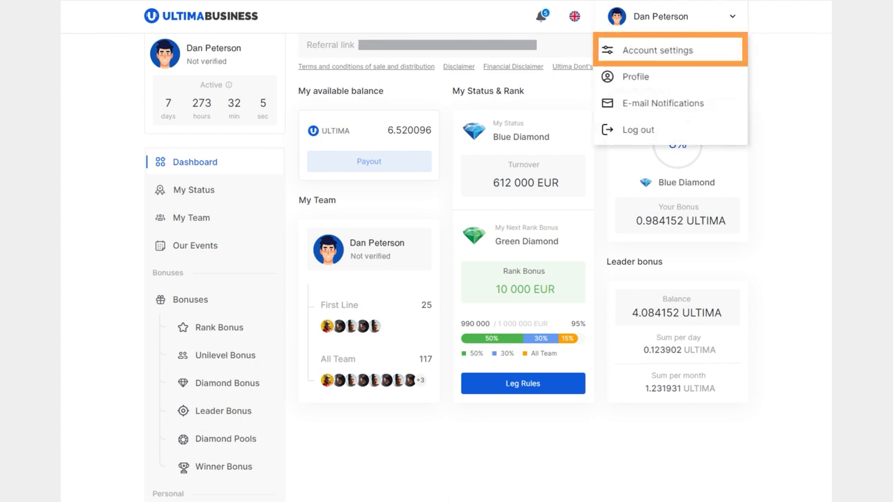
{"action": "left_click", "coordinate": [657, 49]}
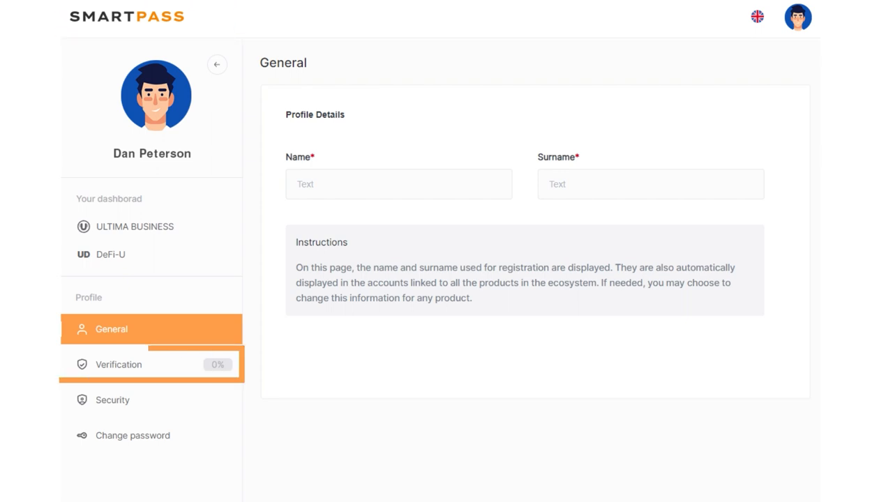
Step: Open the Verification section and scroll through the completed Passport Details form
{"action": "left_click", "coordinate": [118, 364]}
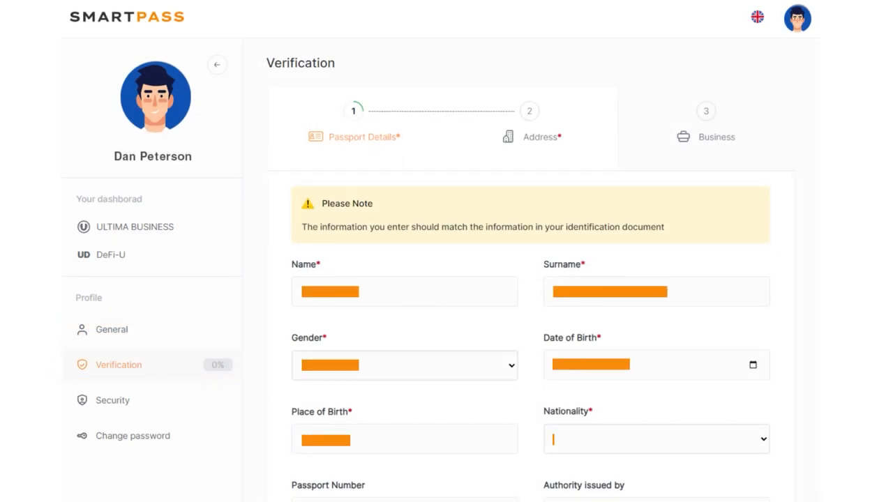
{"action": "scroll", "scroll_direction": "down", "scroll_amount": 3}
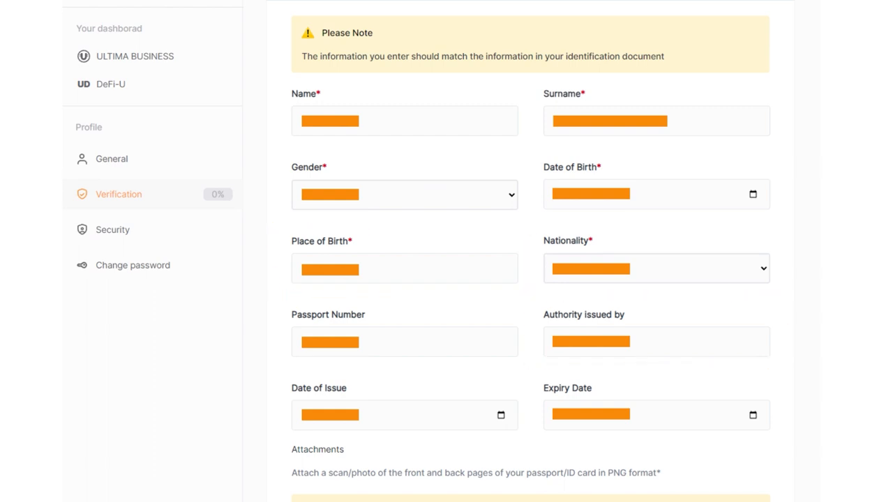
{"action": "scroll", "scroll_direction": "down", "scroll_amount": 3}
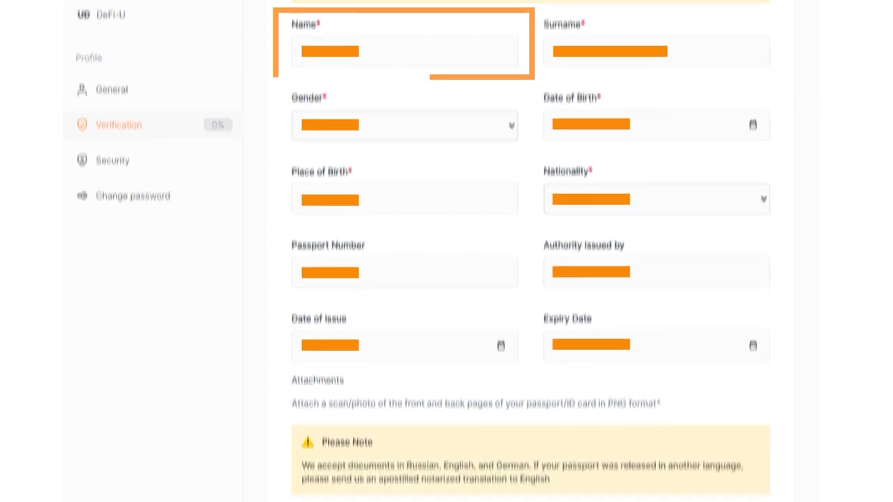
{"action": "scroll", "scroll_direction": "down", "scroll_amount": 3}
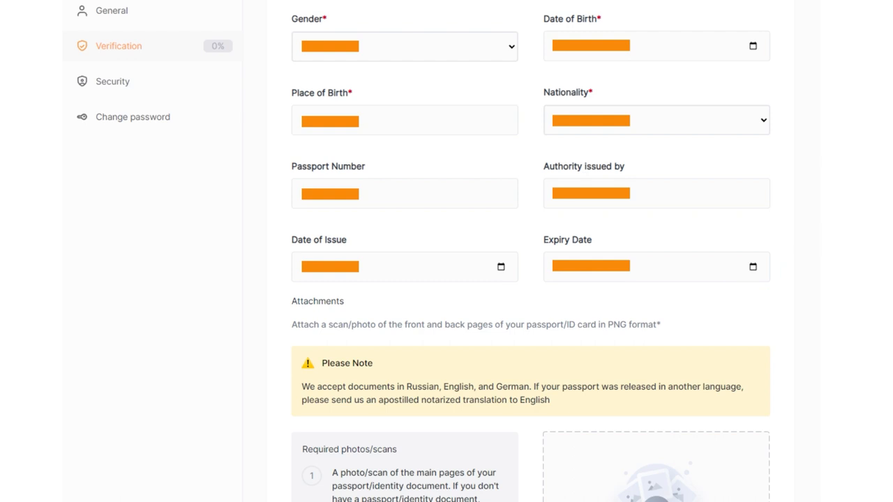
{"action": "scroll", "scroll_direction": "down", "scroll_amount": 3}
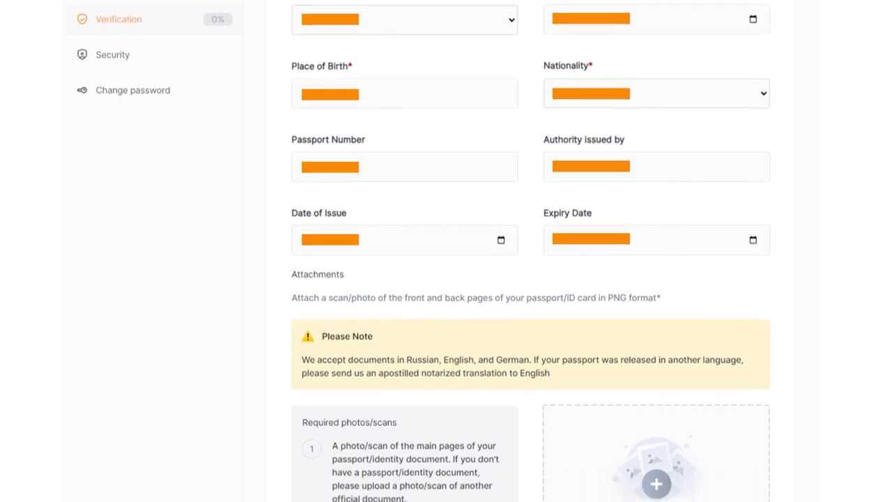
{"action": "scroll", "scroll_direction": "down", "scroll_amount": 3}
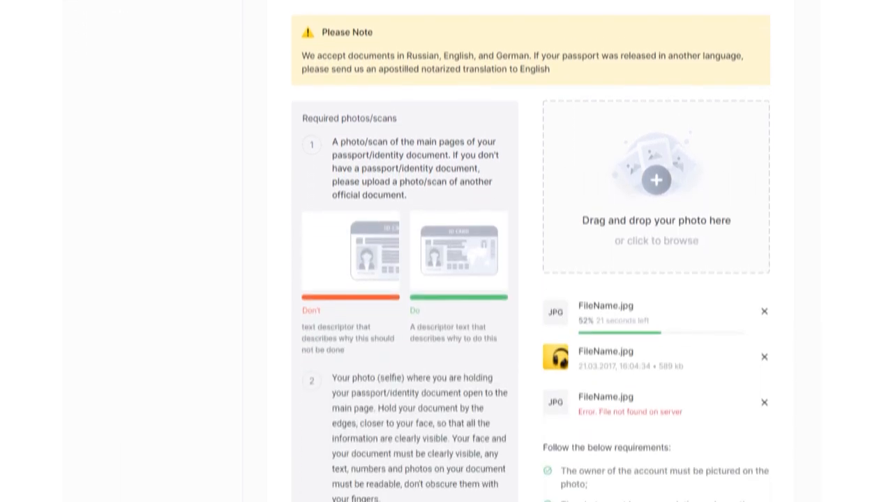
{"action": "scroll", "scroll_direction": "down", "scroll_amount": 3}
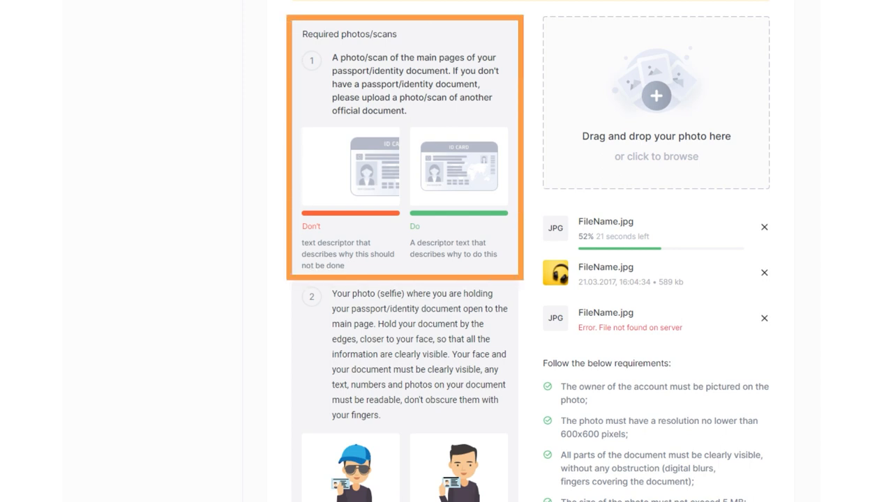
{"action": "scroll", "scroll_direction": "down", "scroll_amount": 3}
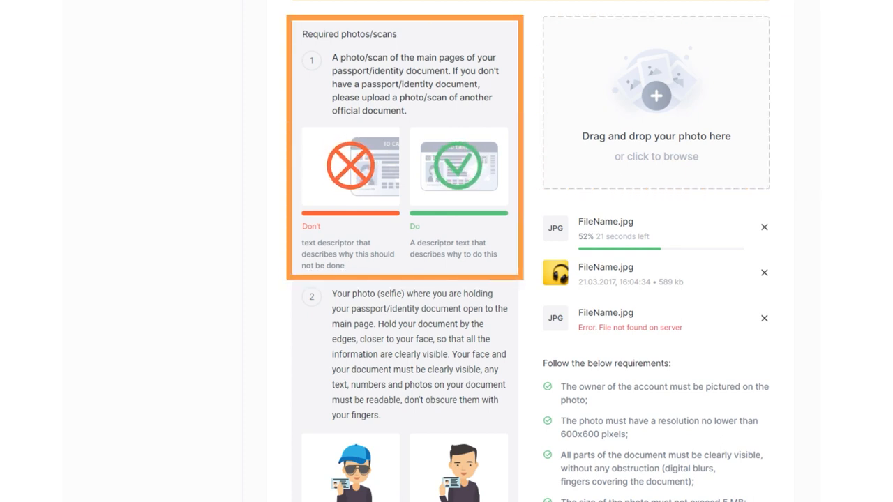
{"action": "scroll", "scroll_direction": "down", "scroll_amount": 3}
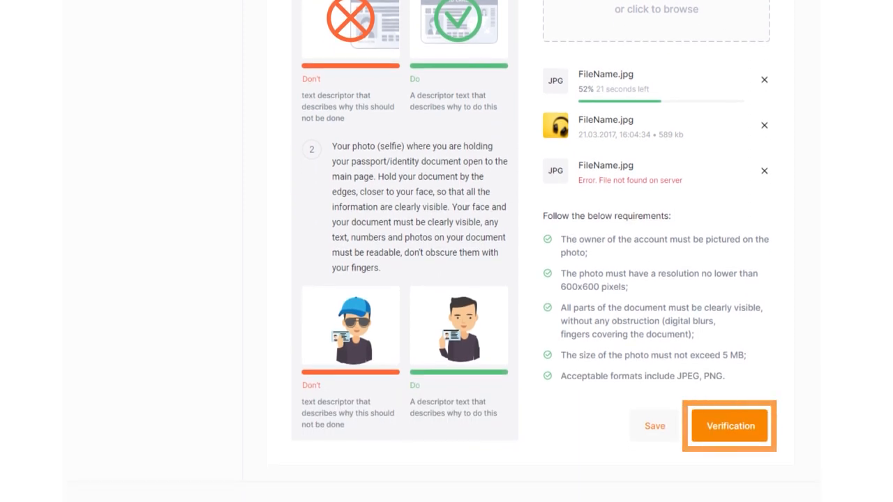
Step: Submit passport details for verification, reaching 50%, and scroll through the filled Address form
{"action": "left_click", "coordinate": [729, 426]}
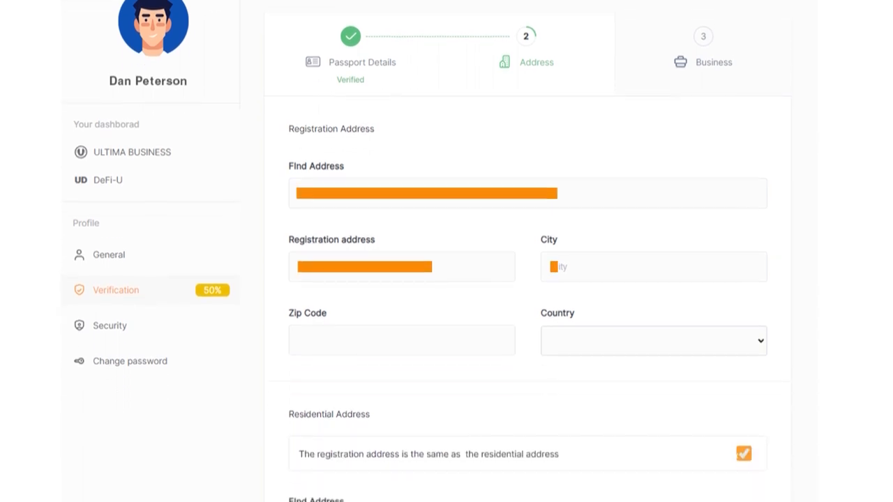
{"action": "scroll", "scroll_direction": "down", "scroll_amount": 3}
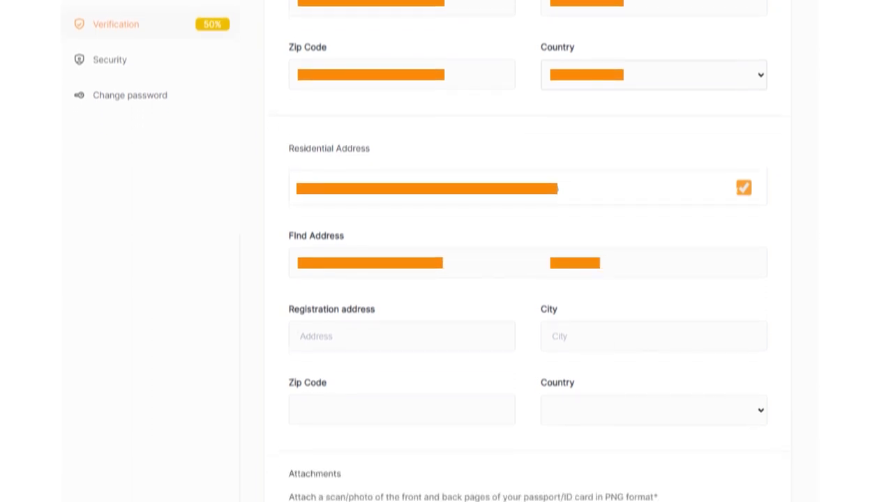
{"action": "scroll", "scroll_direction": "down", "scroll_amount": 3}
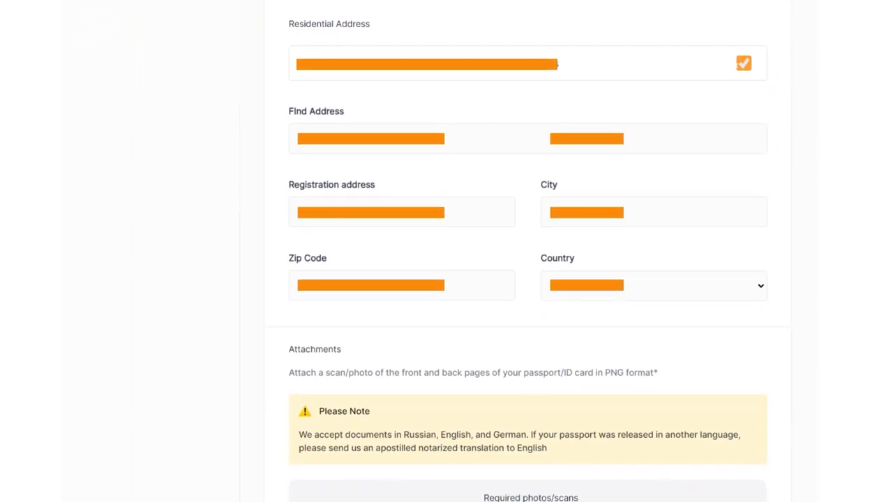
{"action": "scroll", "scroll_direction": "down", "scroll_amount": 3}
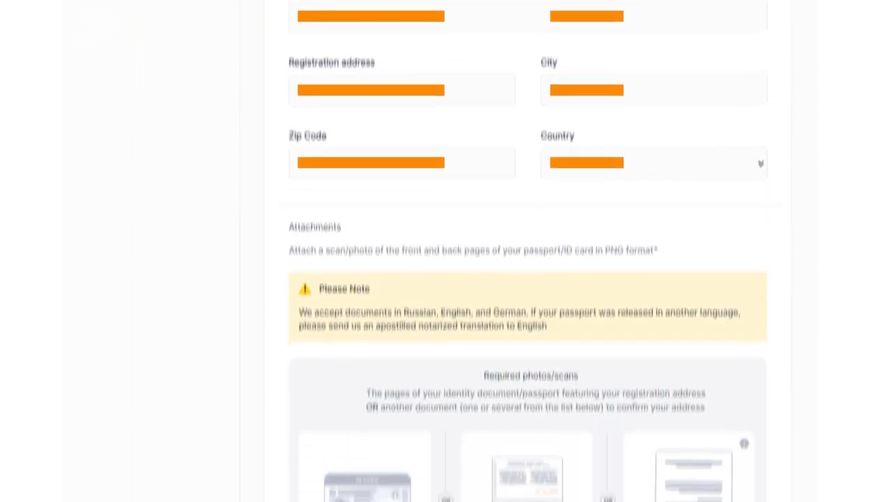
{"action": "scroll", "scroll_direction": "down", "scroll_amount": 3}
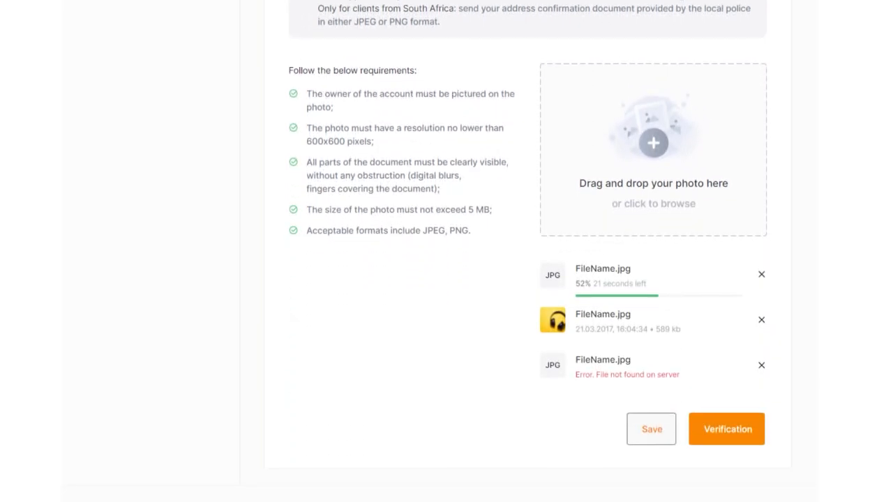
Step: Review the address document requirements on the Address step
{"action": "left_click", "coordinate": [651, 429]}
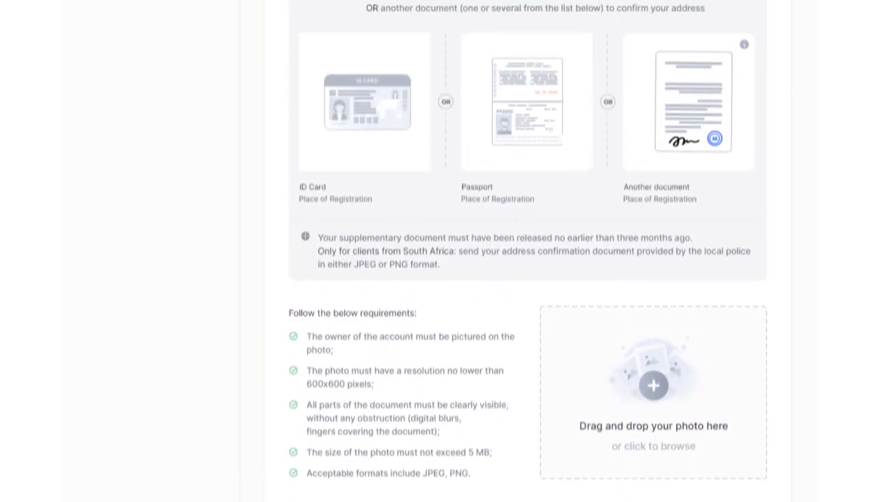
{"action": "scroll", "scroll_direction": "up", "scroll_amount": 3}
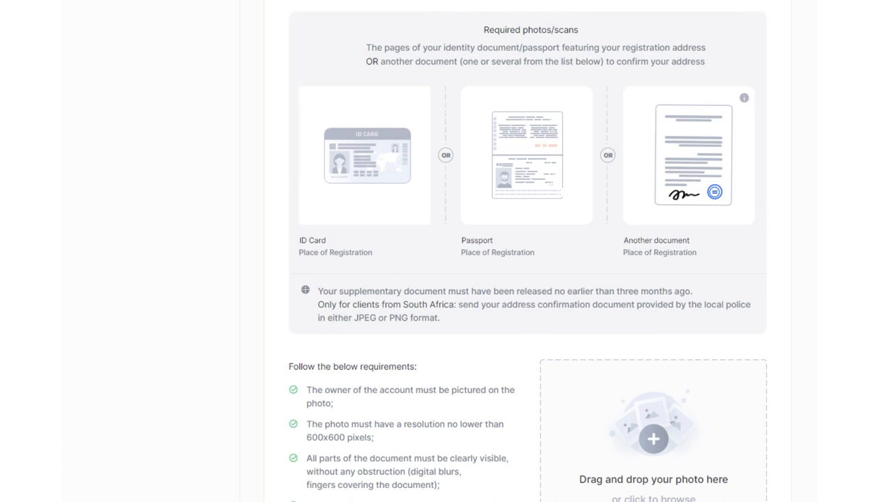
{"action": "left_click", "coordinate": [526, 156]}
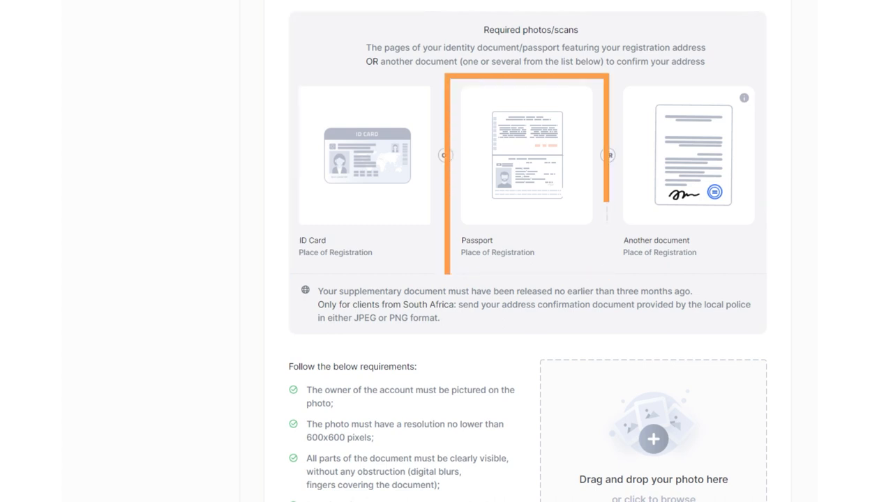
{"action": "left_click", "coordinate": [364, 155]}
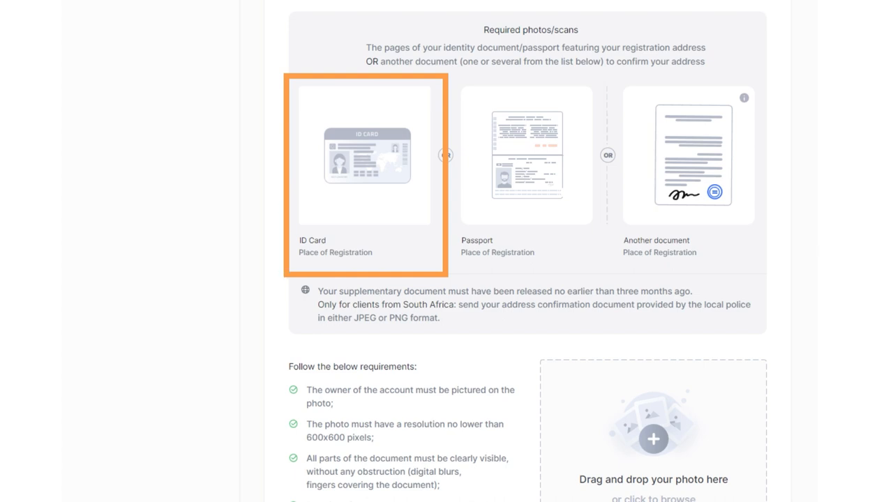
{"action": "left_click", "coordinate": [364, 155]}
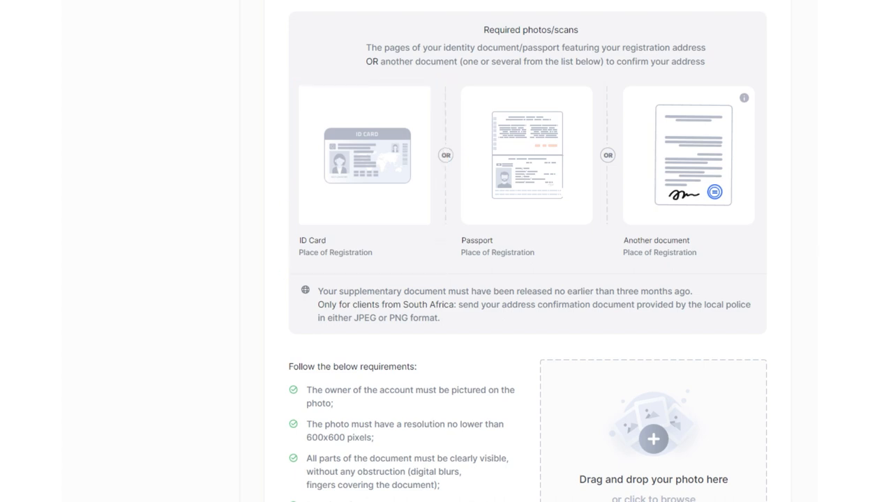
{"action": "left_click", "coordinate": [688, 155]}
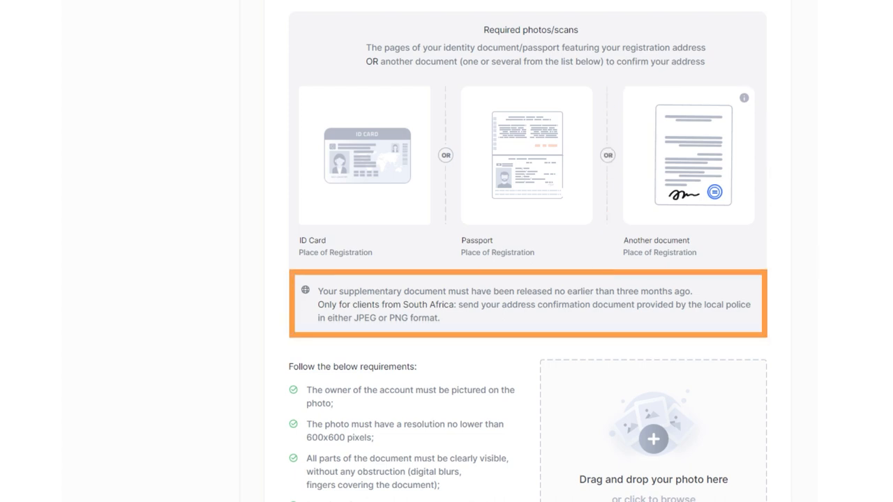
Step: Submit the Address for verification, then submit the Business step for review
{"action": "scroll", "scroll_direction": "down", "scroll_amount": 3}
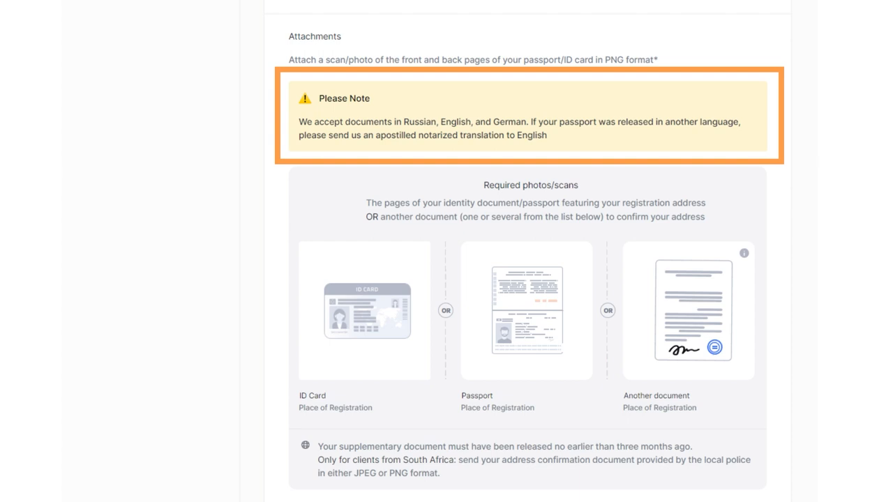
{"action": "scroll", "scroll_direction": "down", "scroll_amount": 3}
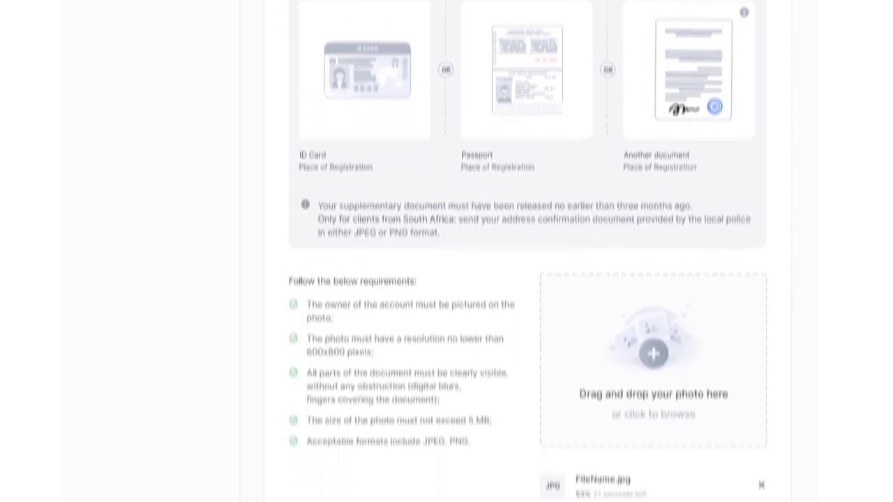
{"action": "scroll", "scroll_direction": "down", "scroll_amount": 3}
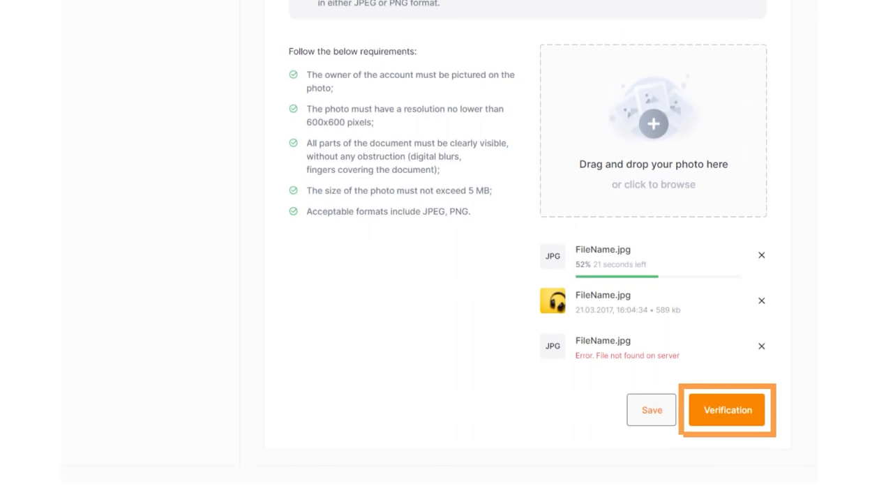
{"action": "left_click", "coordinate": [726, 410]}
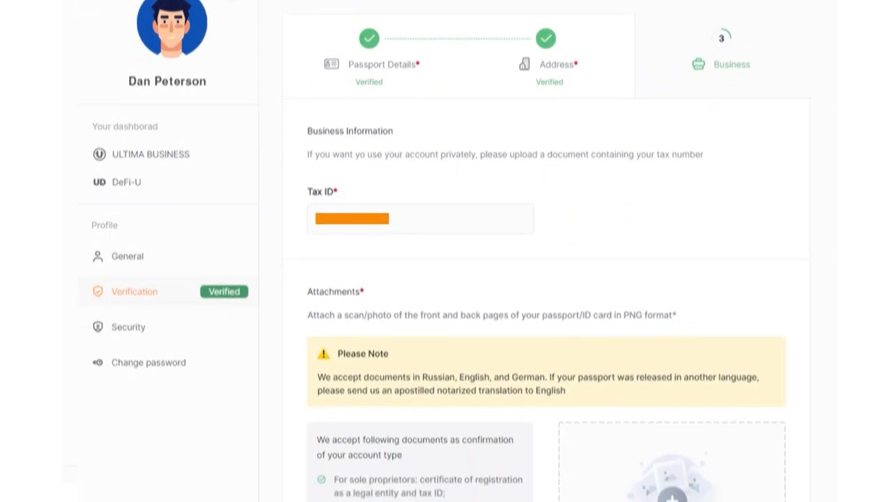
{"action": "scroll", "scroll_direction": "down", "scroll_amount": 3}
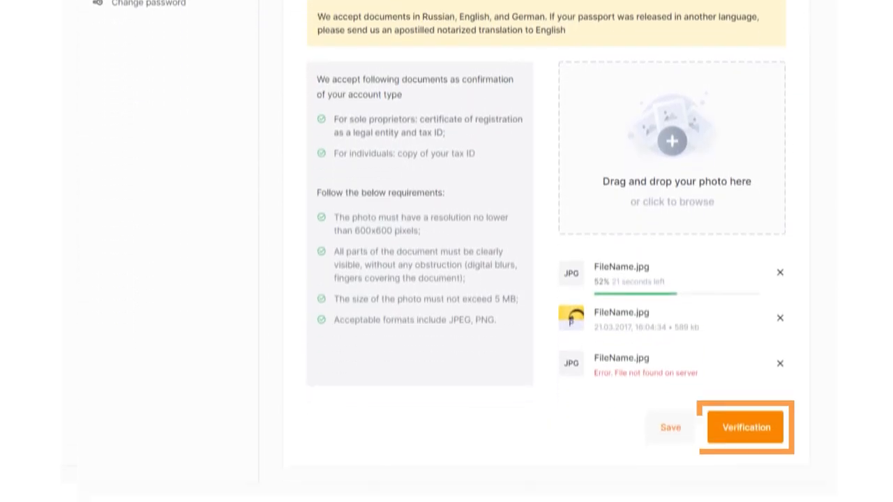
{"action": "left_click", "coordinate": [745, 427]}
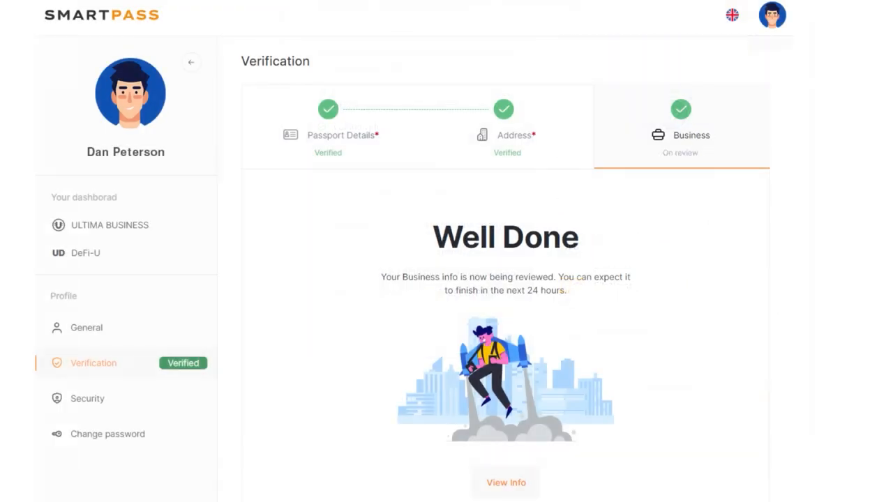